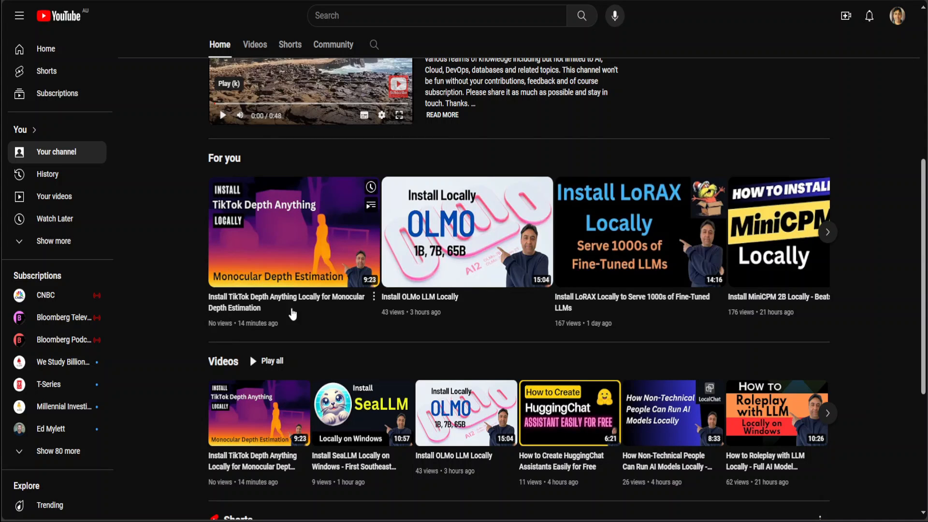
mouse_move(313, 323)
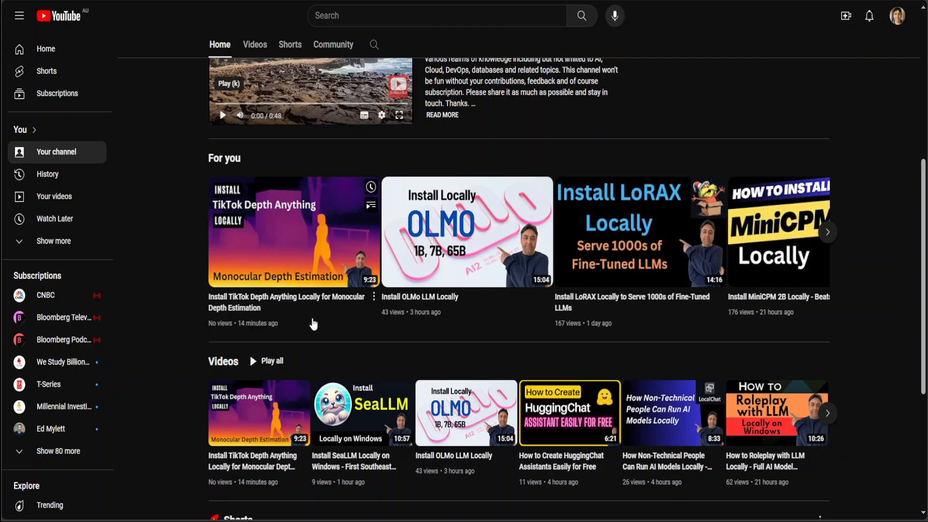
mouse_move(291, 312)
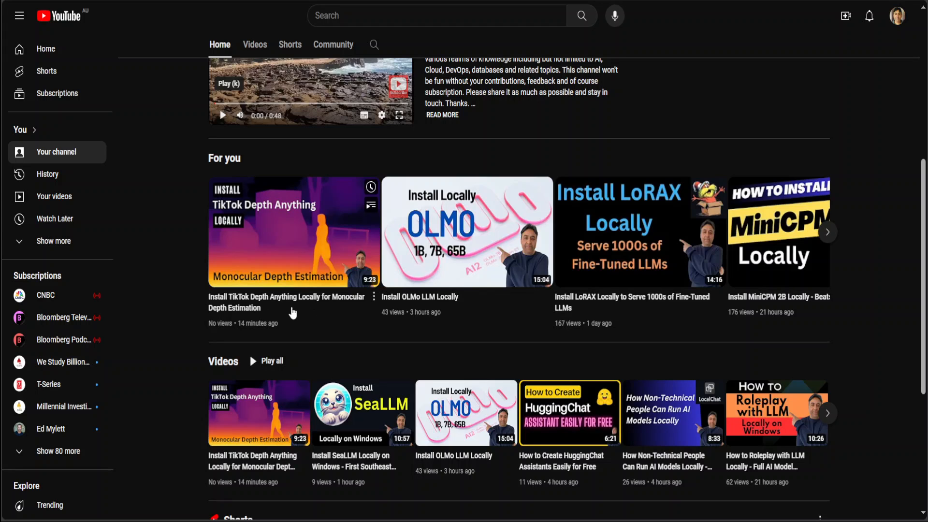
mouse_move(129, 4)
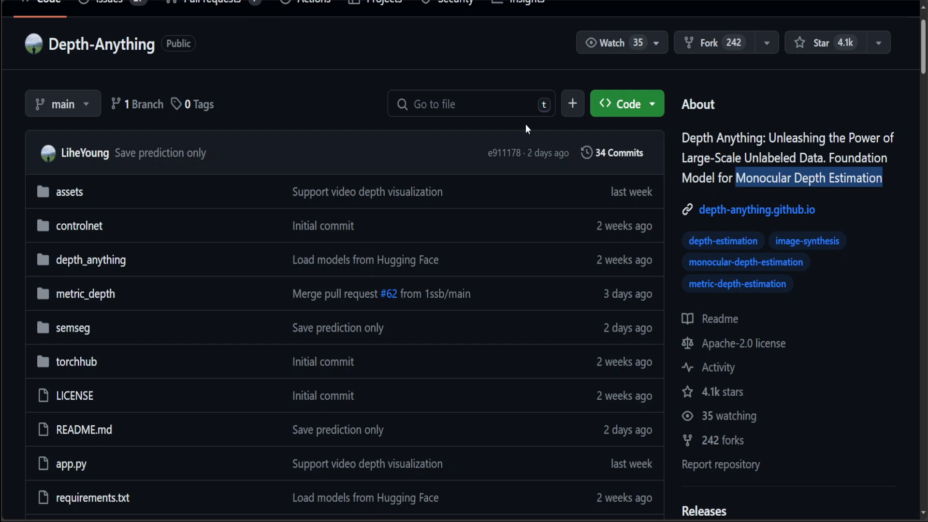
Step: Scroll through the Depth-Anything README down to its News and Features sections
scroll(down, 3)
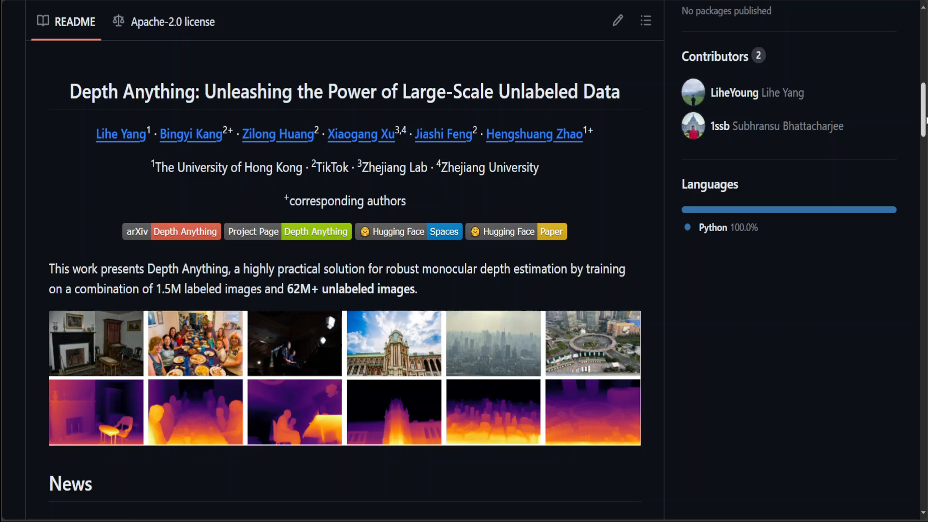
scroll(down, 3)
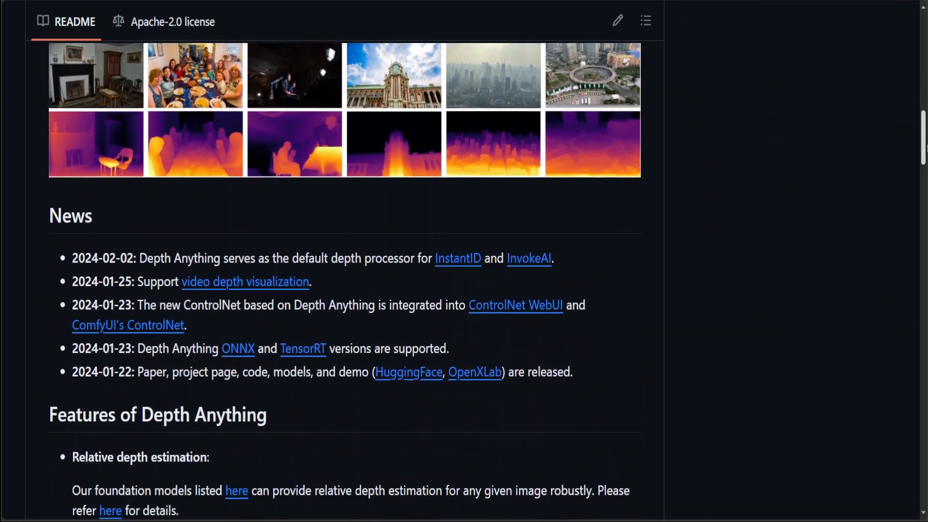
scroll(down, 3)
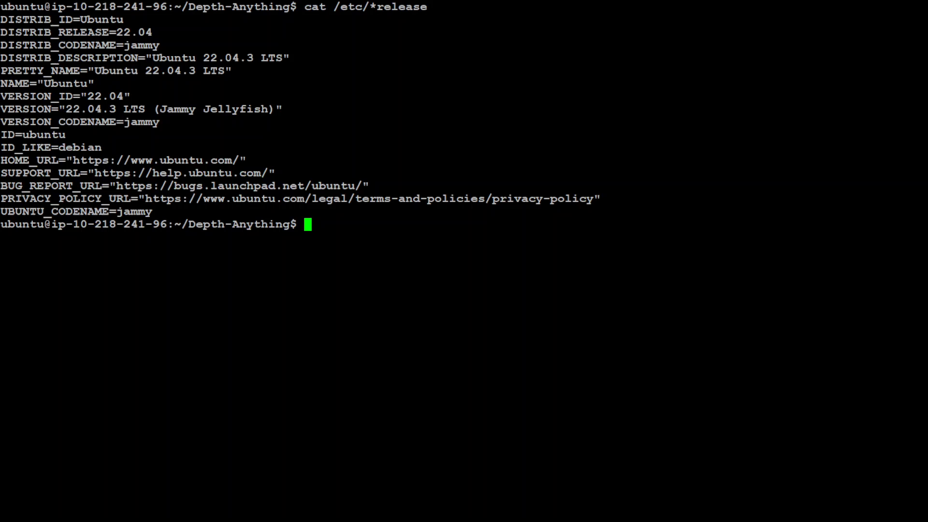
mouse_move(636, 318)
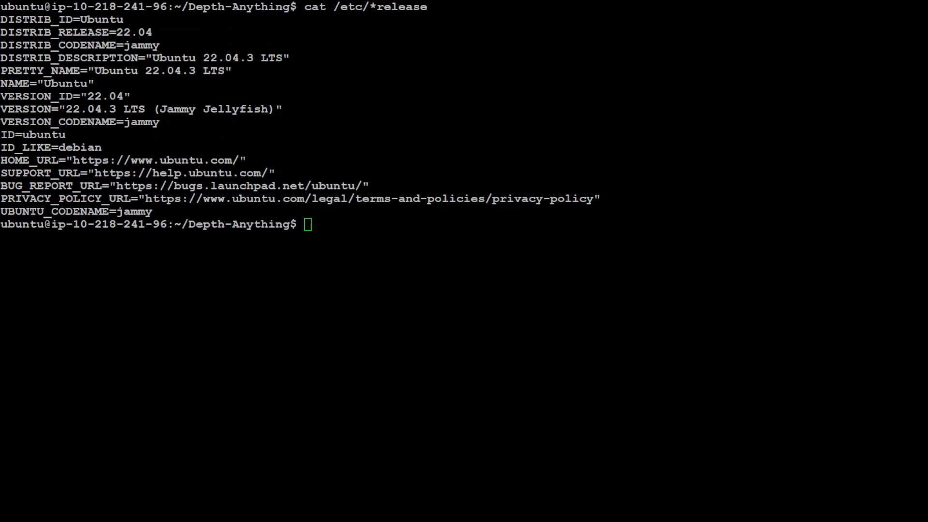
Step: Confirm the directory as /home/ubuntu/Depth-Anything with pwd and start entering python3 app.py
text(pw)
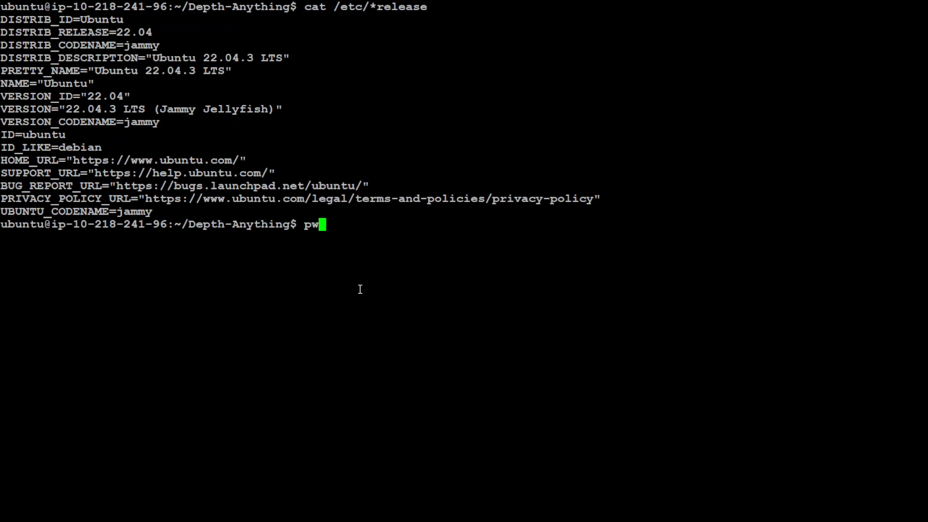
text(d)
text(ls)
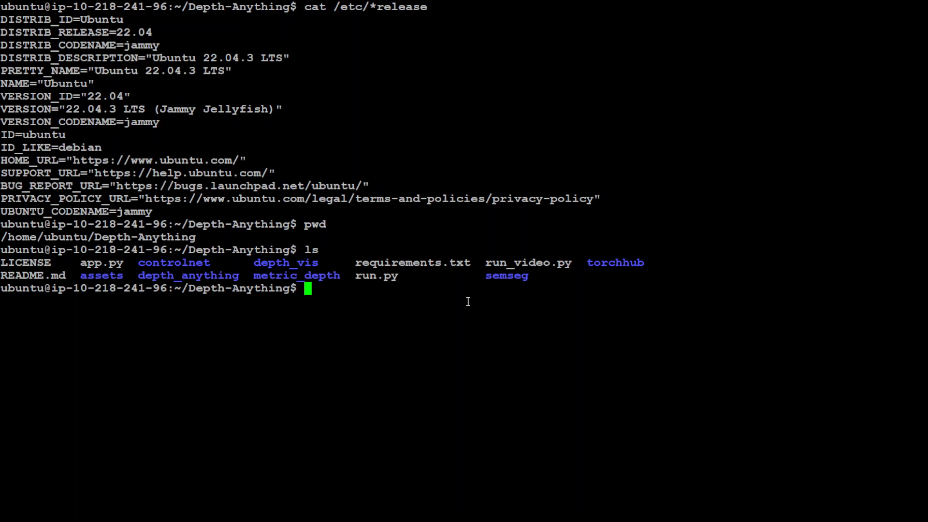
text(python)
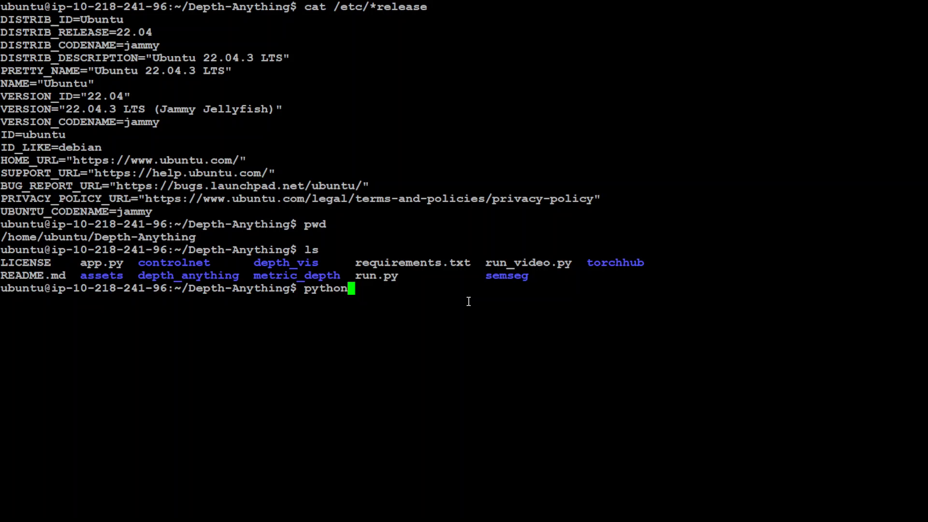
text(3 app.)
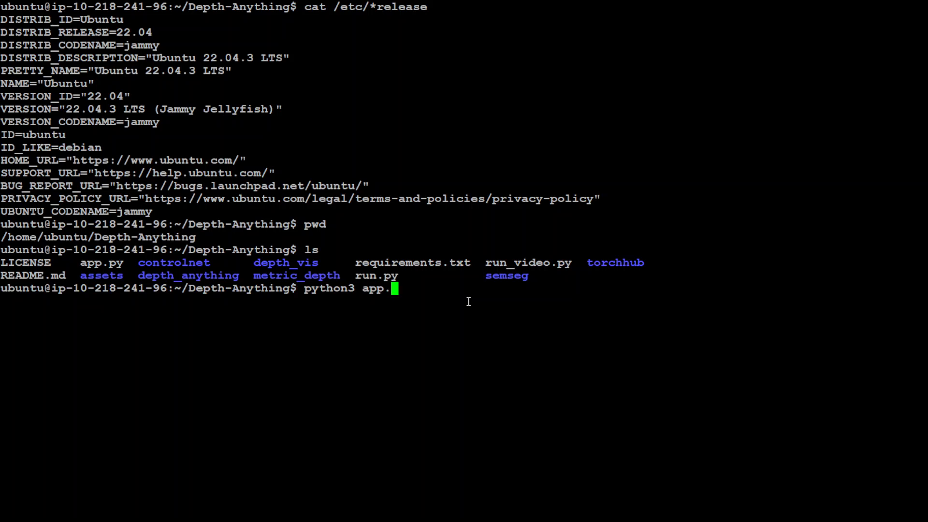
text(py)
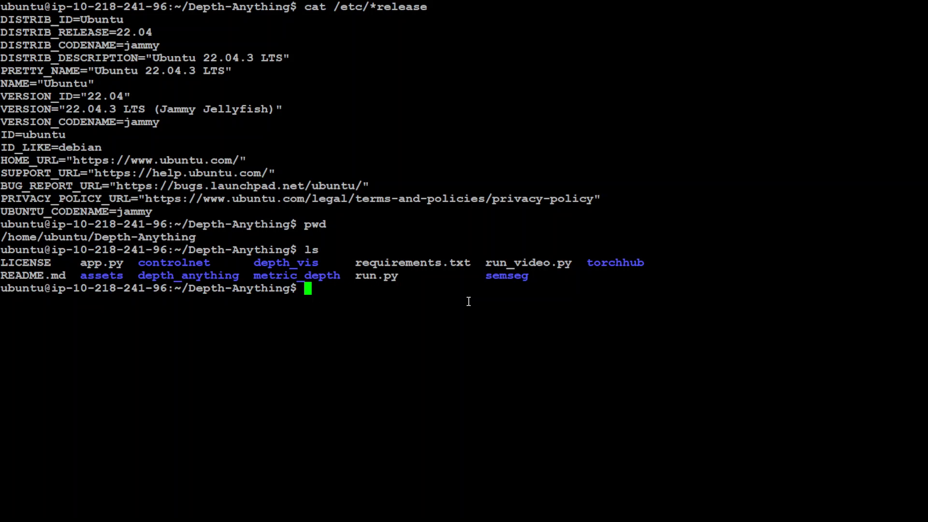
Step: View app.py in vi, checking its Gradio launch on server 0.0.0.0 port 7860, then quit
text(cat)
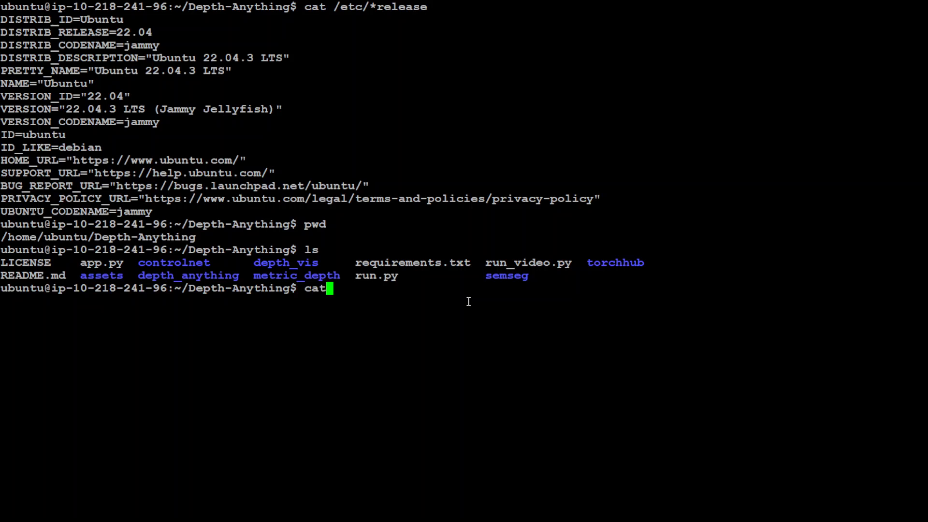
text(vi app.py)
text(:)
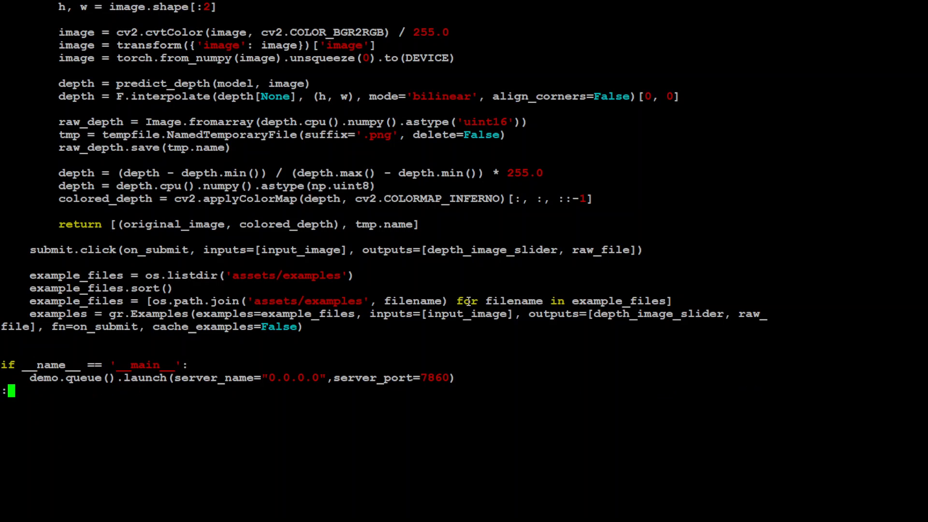
text(w)
text(p)
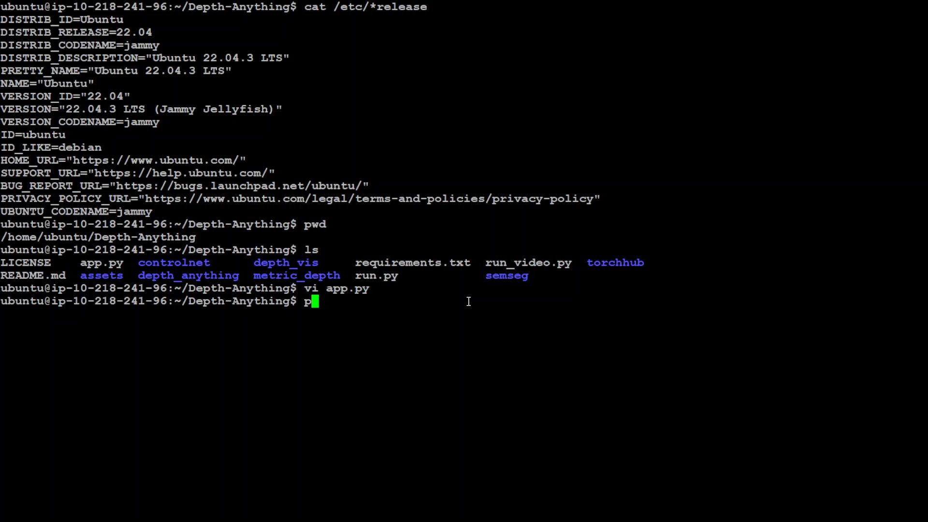
Step: Run python3 app.py to launch the demo on local URL port 7860
text(ython3 app.py)
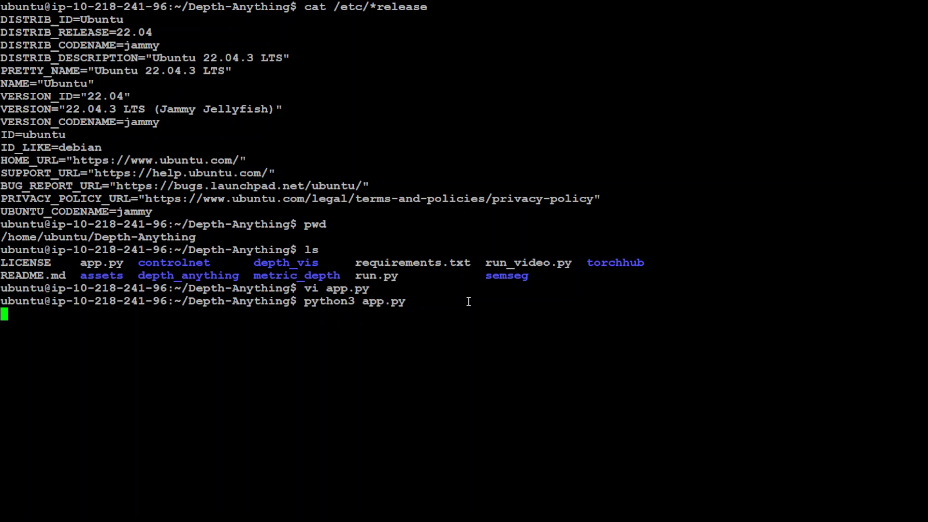
mouse_move(489, 301)
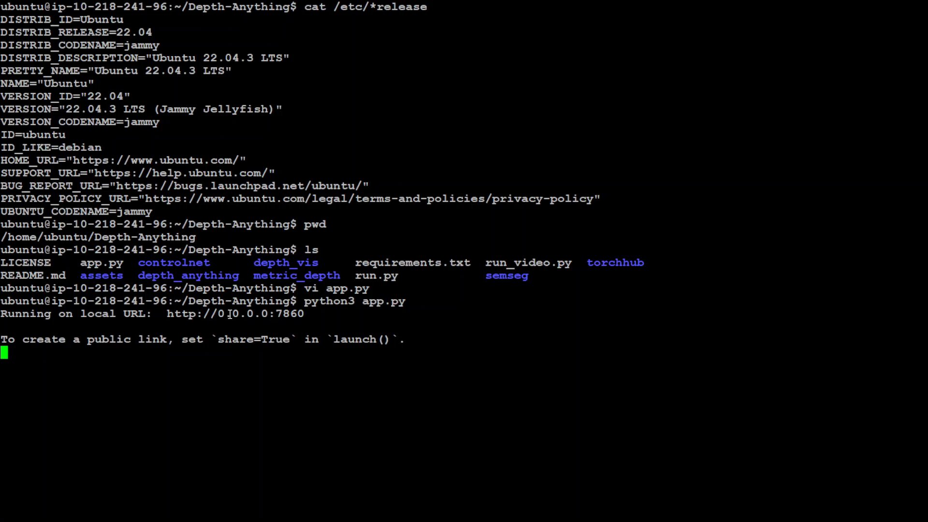
mouse_move(599, 73)
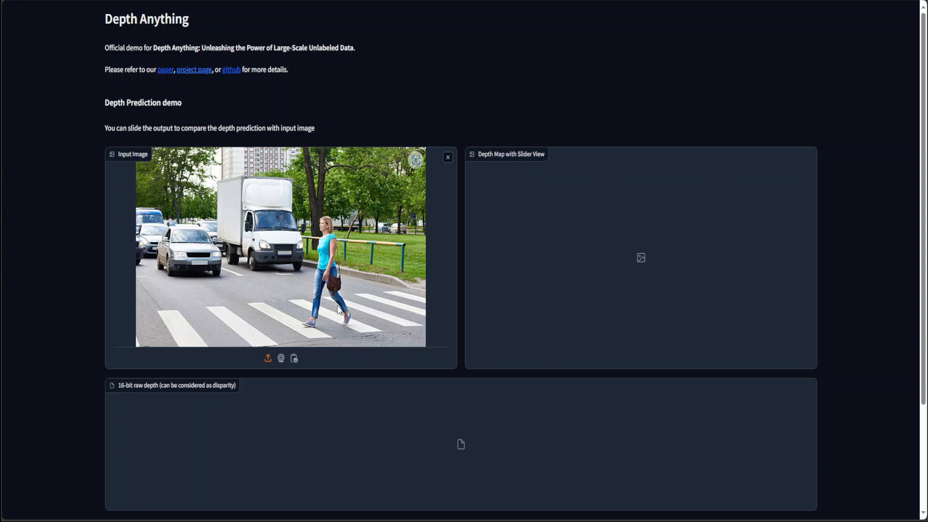
Step: Submit the street crossing photo and slide the depth map over it to compare with the original
scroll(down, 3)
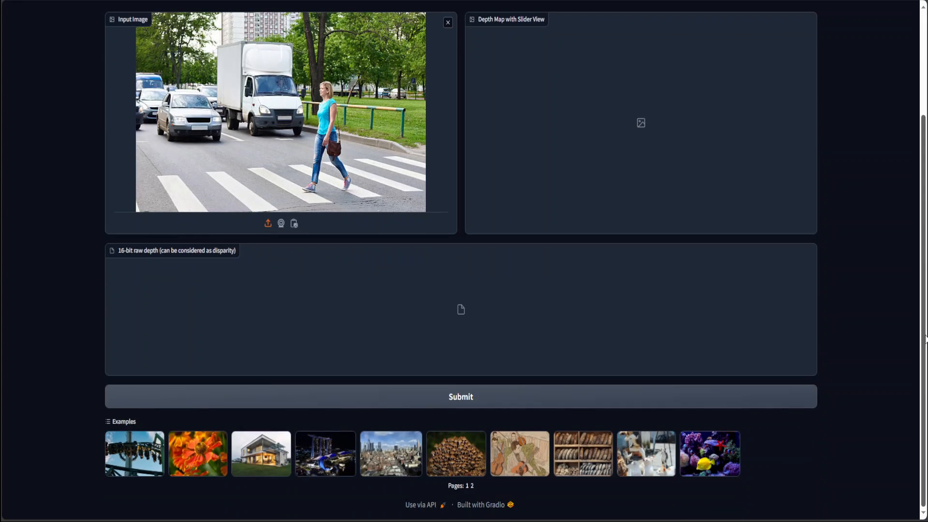
click(460, 396)
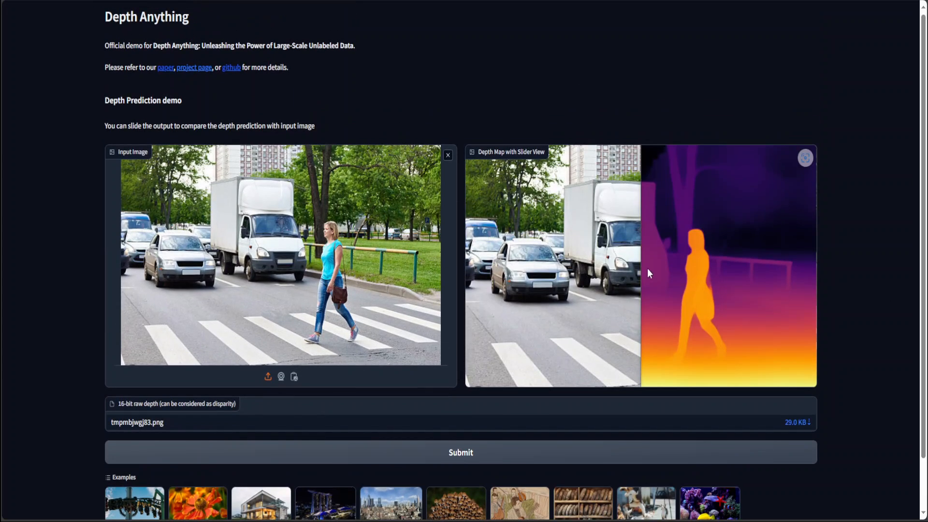
drag(647, 272, 468, 271)
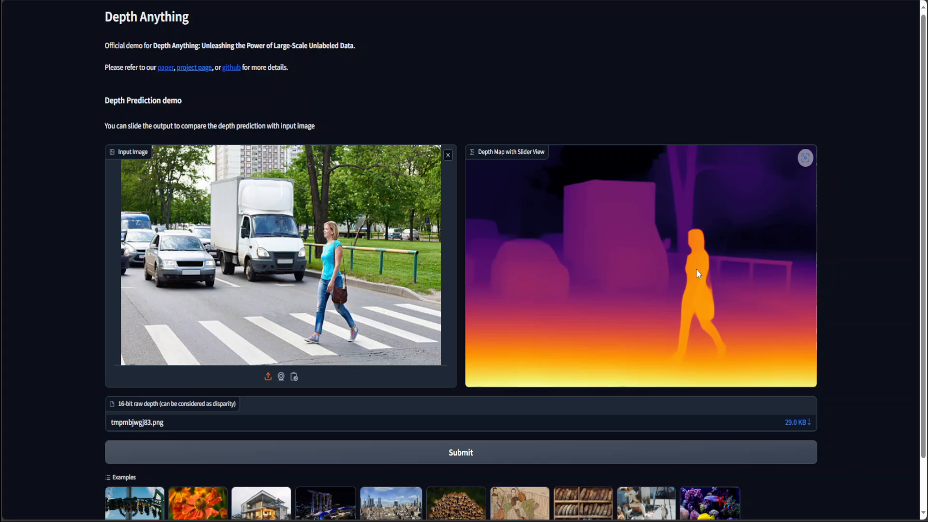
mouse_move(698, 274)
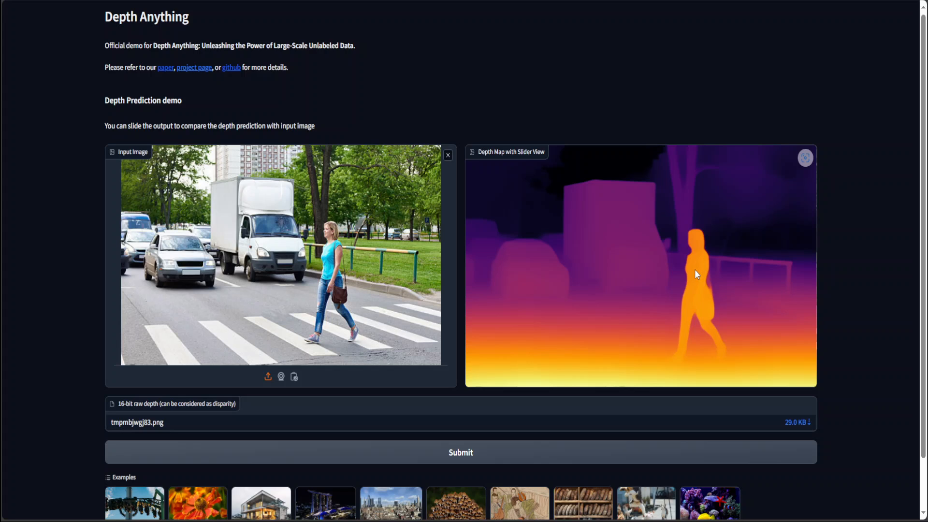
mouse_move(469, 282)
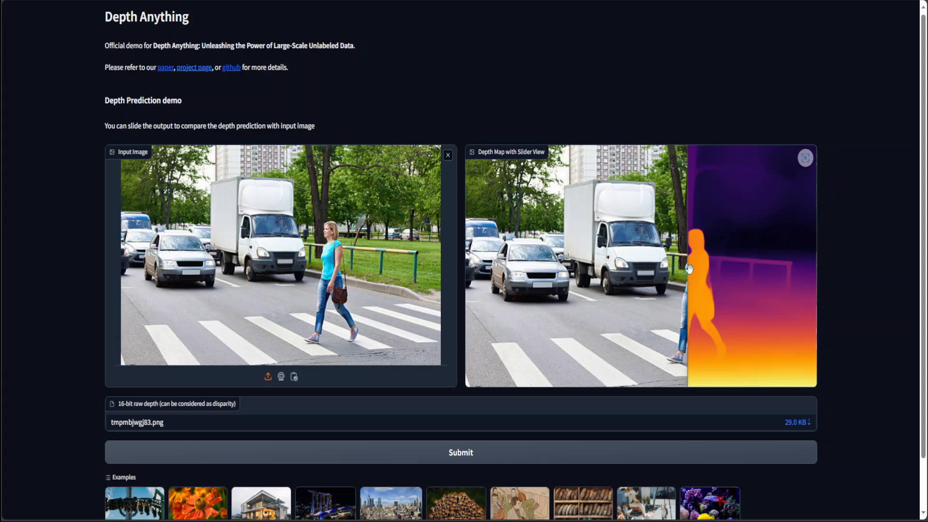
drag(689, 265, 471, 262)
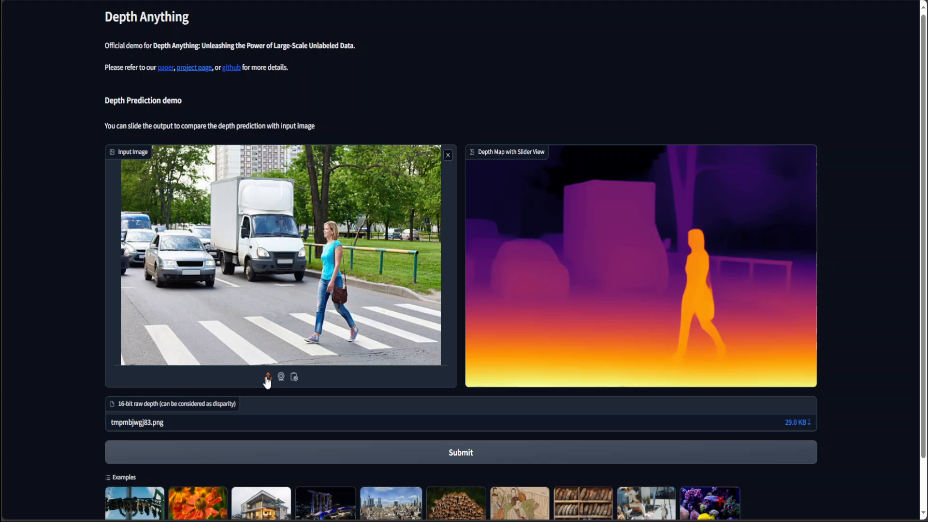
Step: Load the ChatGPT prompting thumbnail as input and submit it for depth prediction
scroll(down, 3)
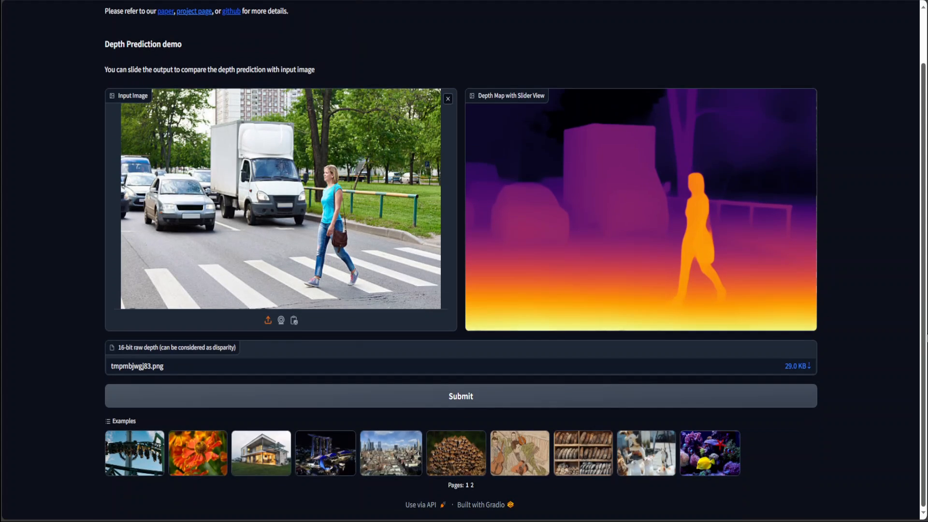
click(447, 98)
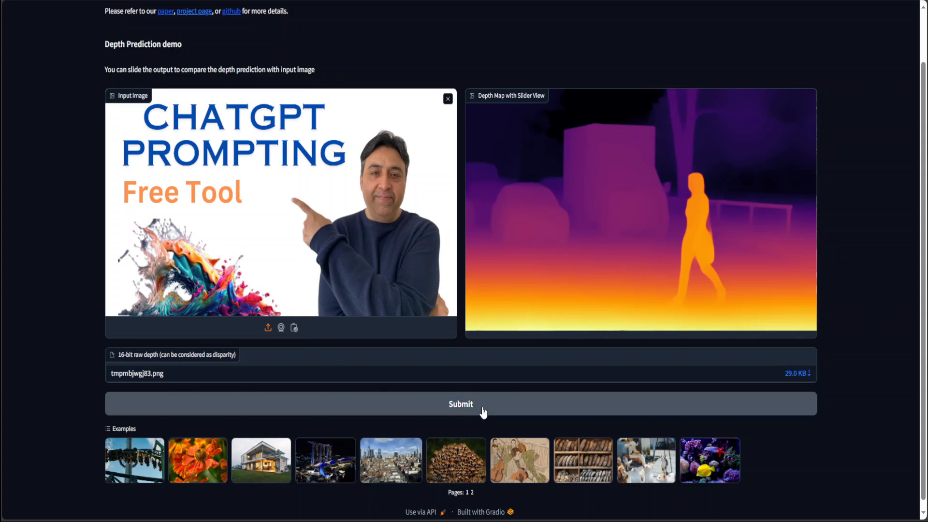
click(460, 404)
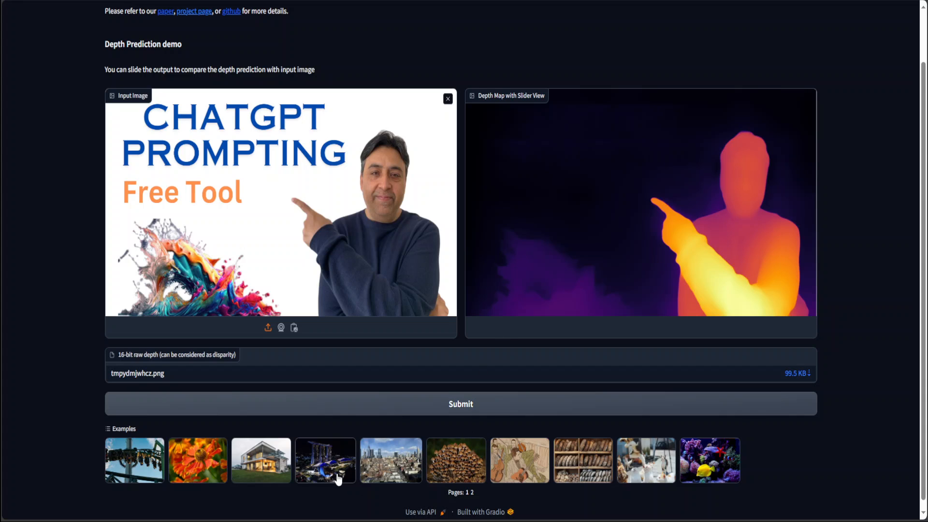
Step: Load the night city skyline example and submit it to produce its depth map
click(325, 460)
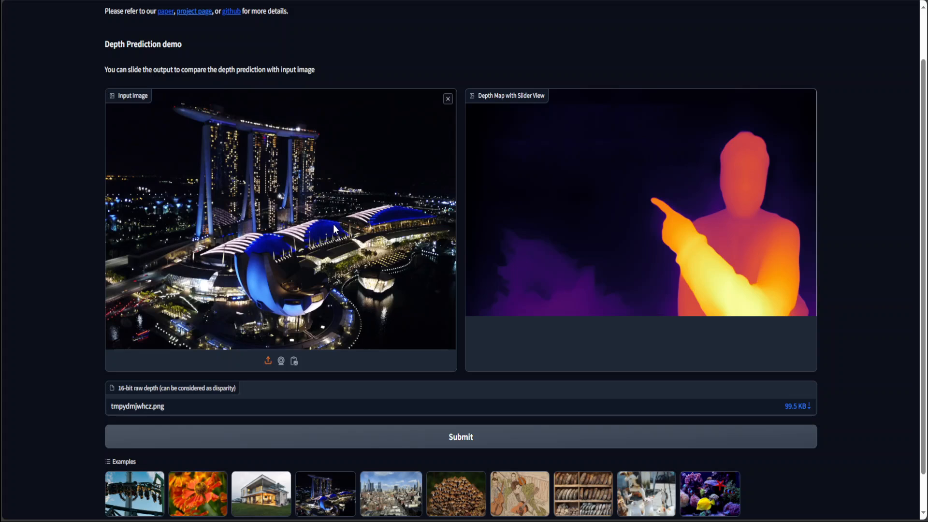
click(460, 436)
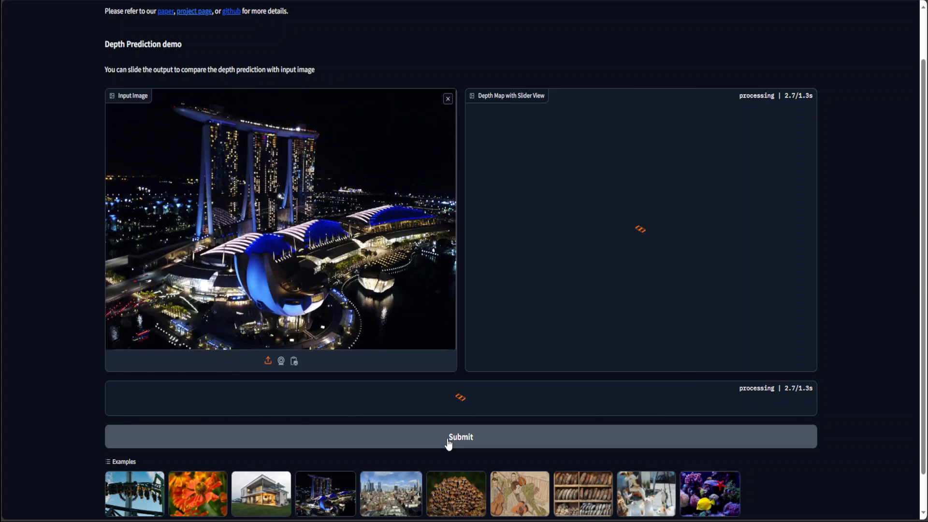
click(460, 437)
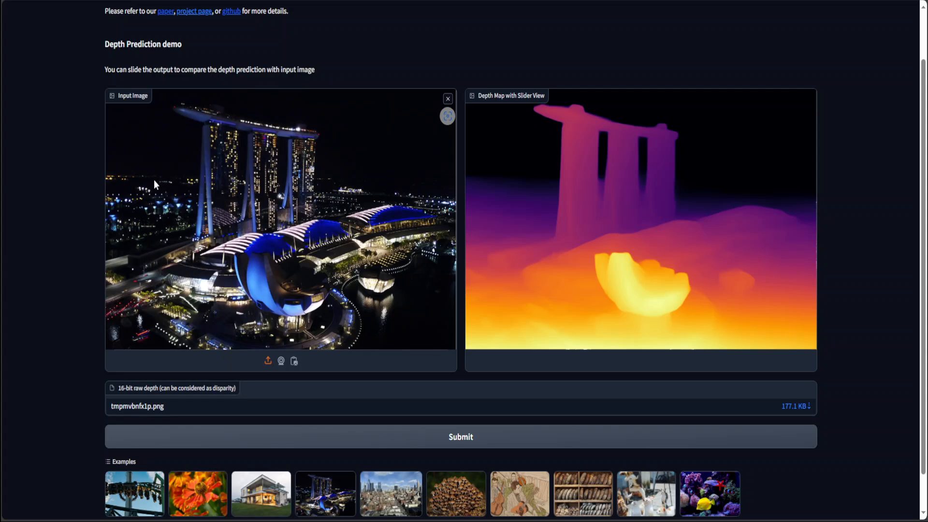
mouse_move(253, 208)
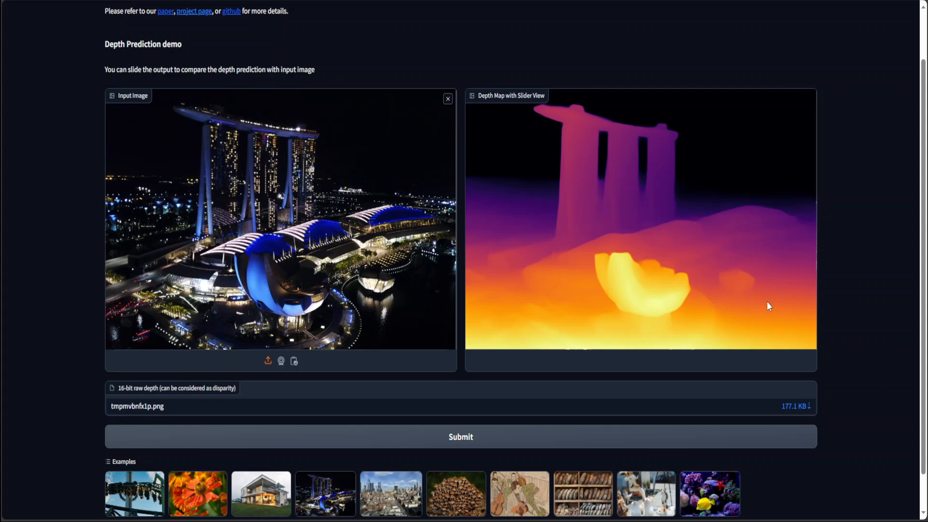
mouse_move(384, 227)
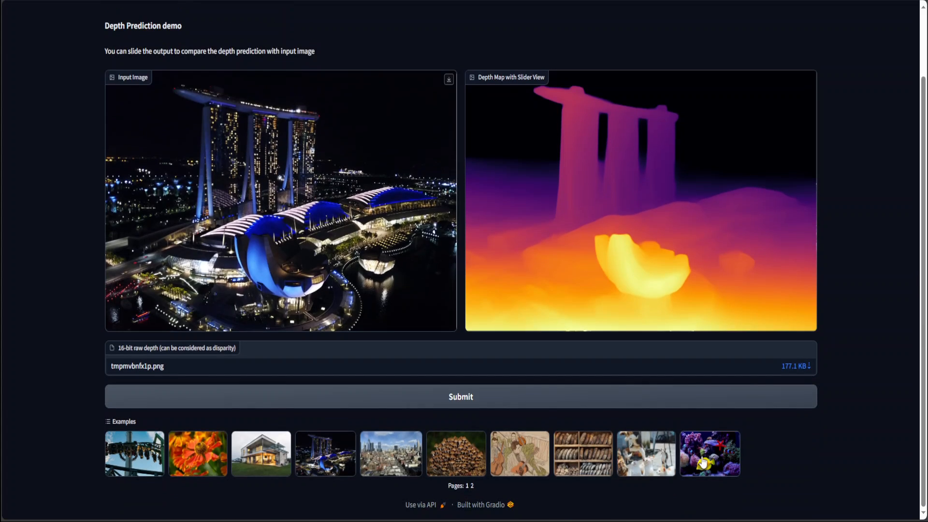
Step: Load the coral reef aquarium example and submit it to compute its depth map
click(710, 454)
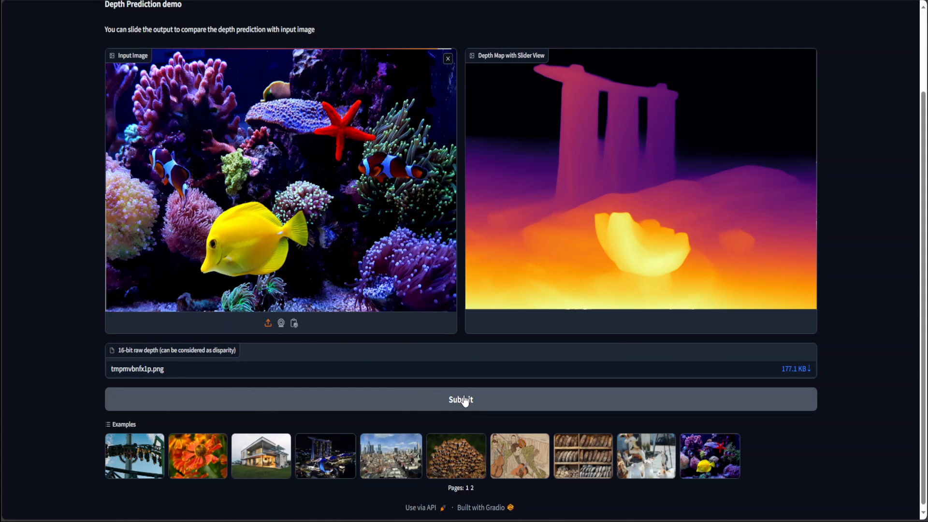
click(460, 399)
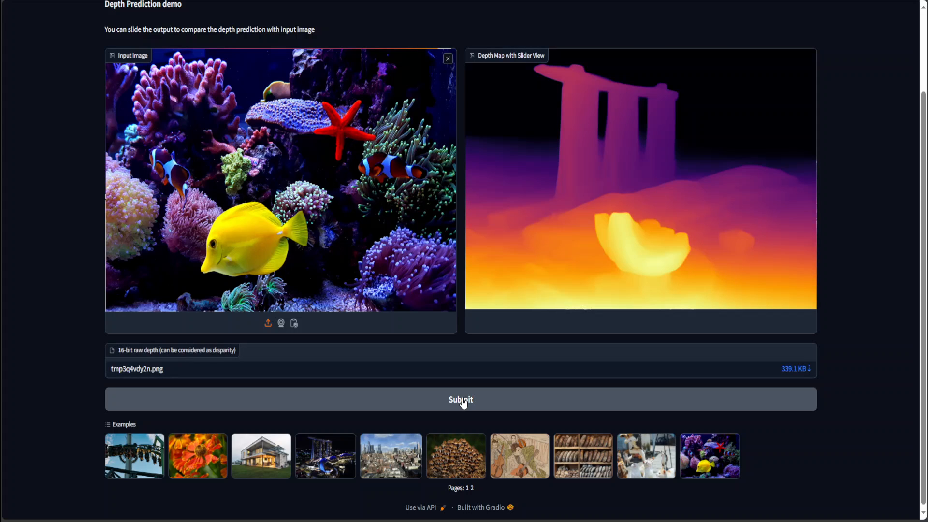
click(460, 399)
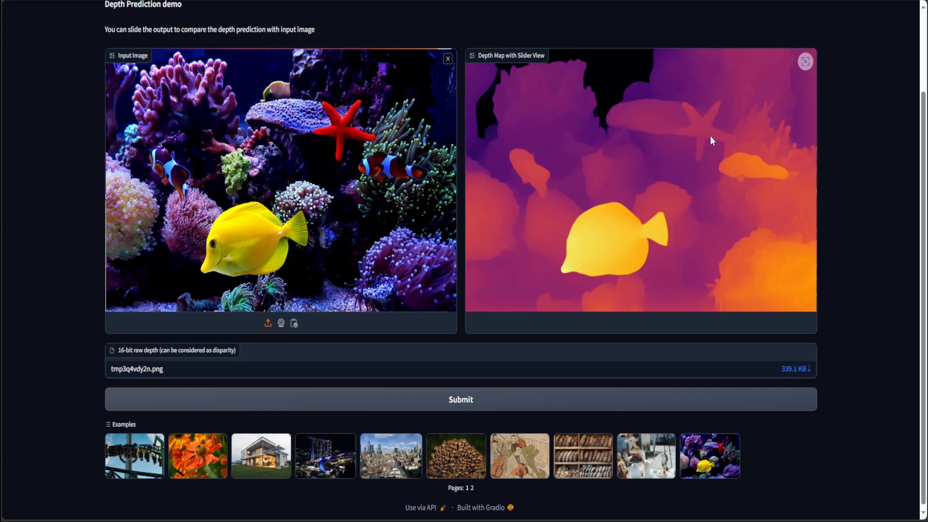
mouse_move(763, 183)
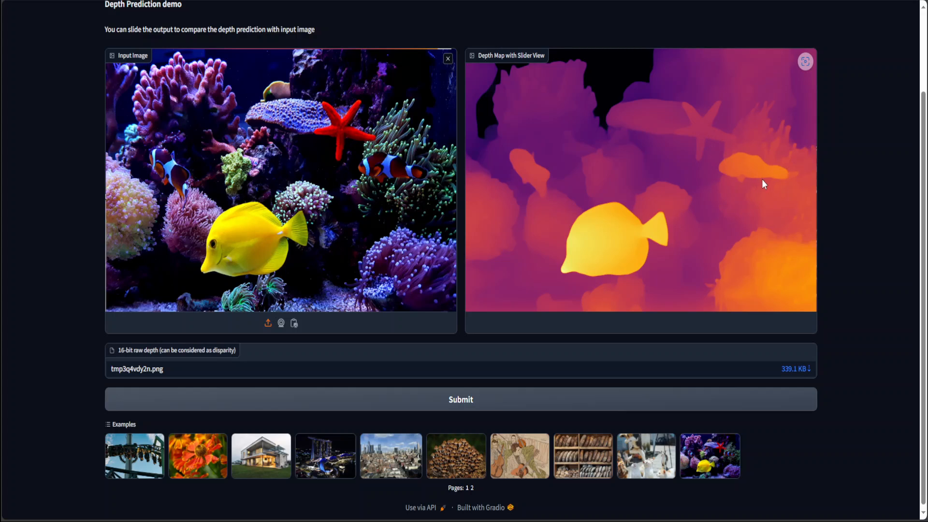
mouse_move(590, 180)
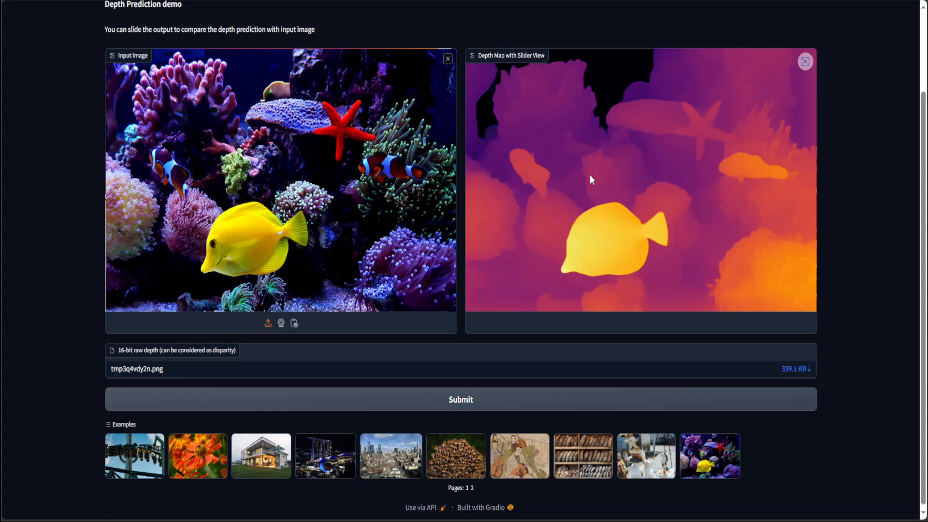
mouse_move(923, 195)
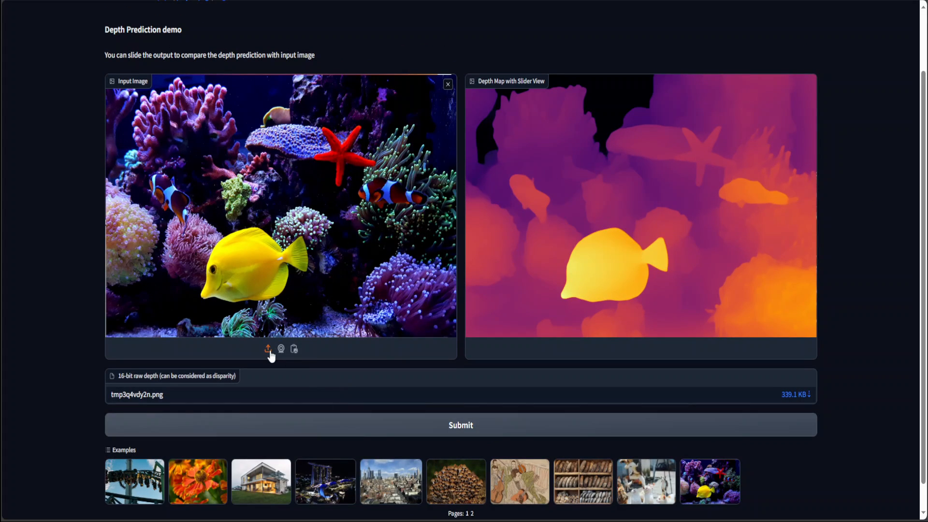
Step: Upload the stick-figure joint diagram, view its depth map, then clear the input image
click(448, 83)
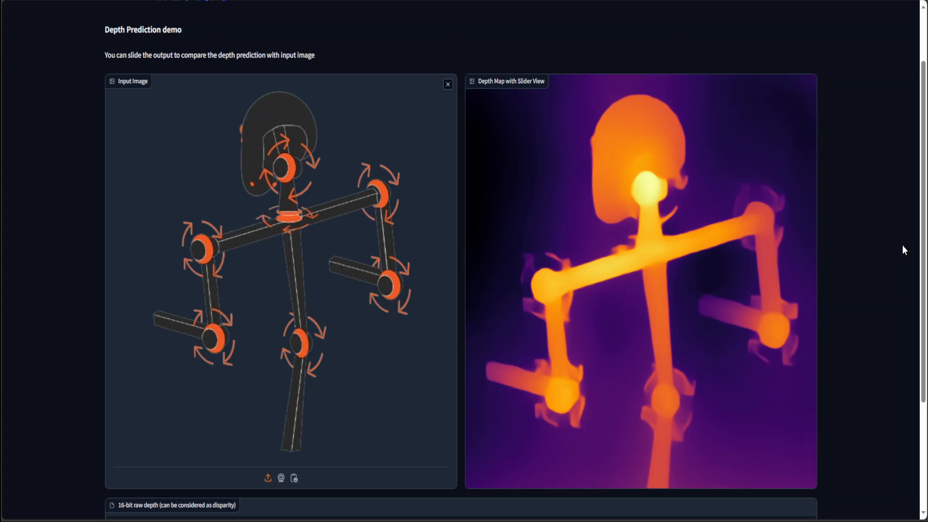
scroll(down, 3)
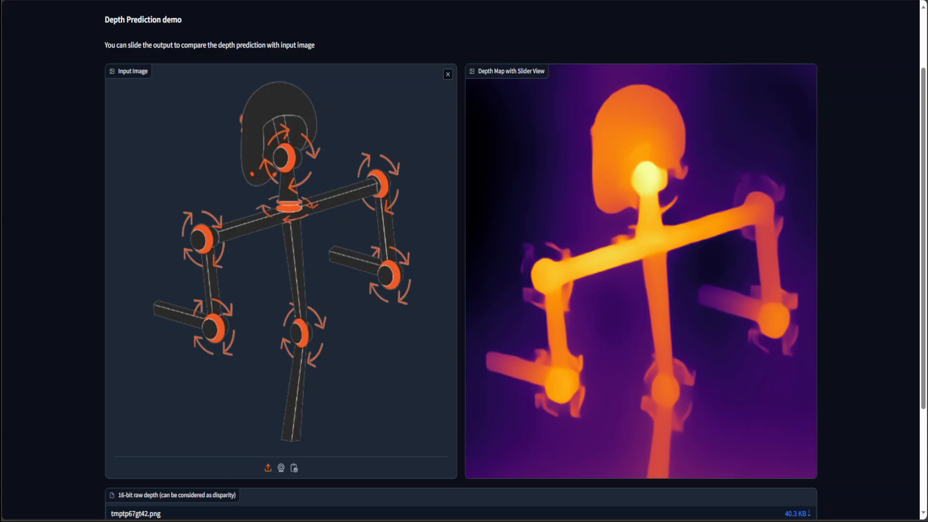
click(447, 74)
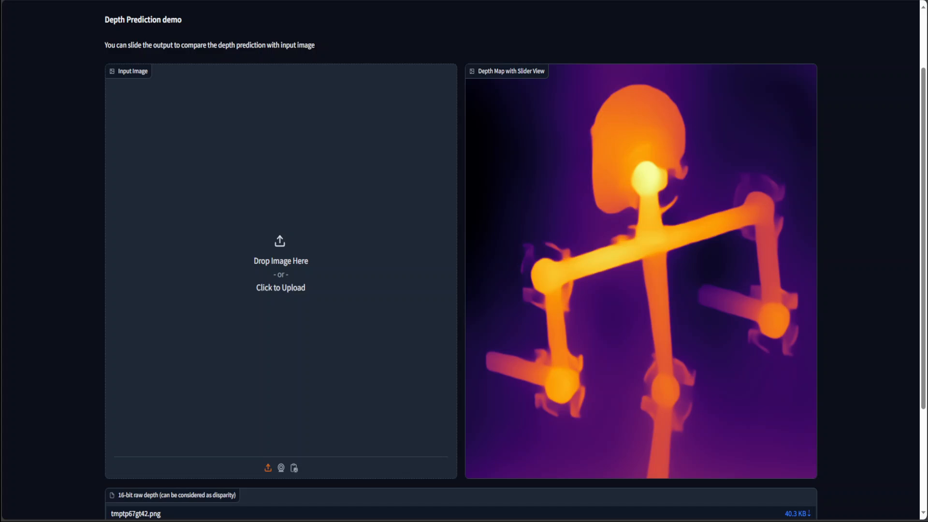
Step: Load the beach crowd photo into the empty input area and view its generated depth map
click(280, 278)
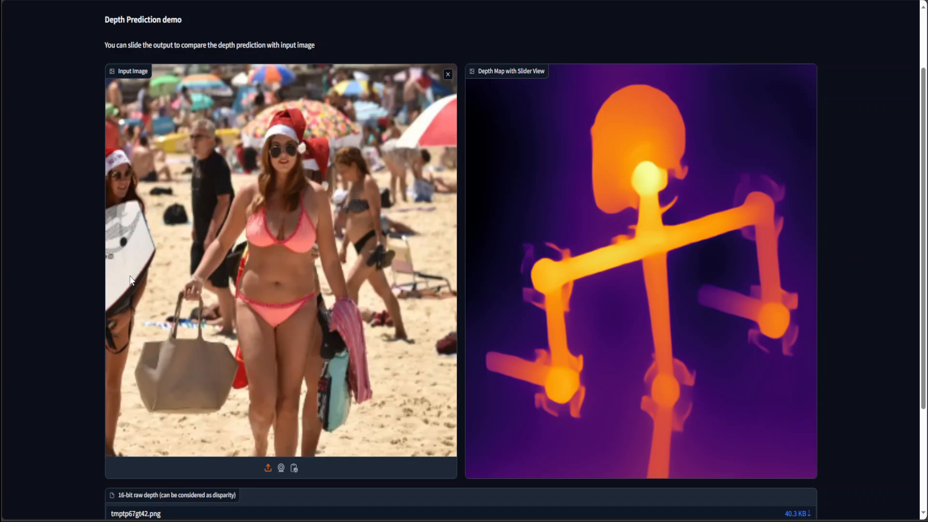
mouse_move(723, 261)
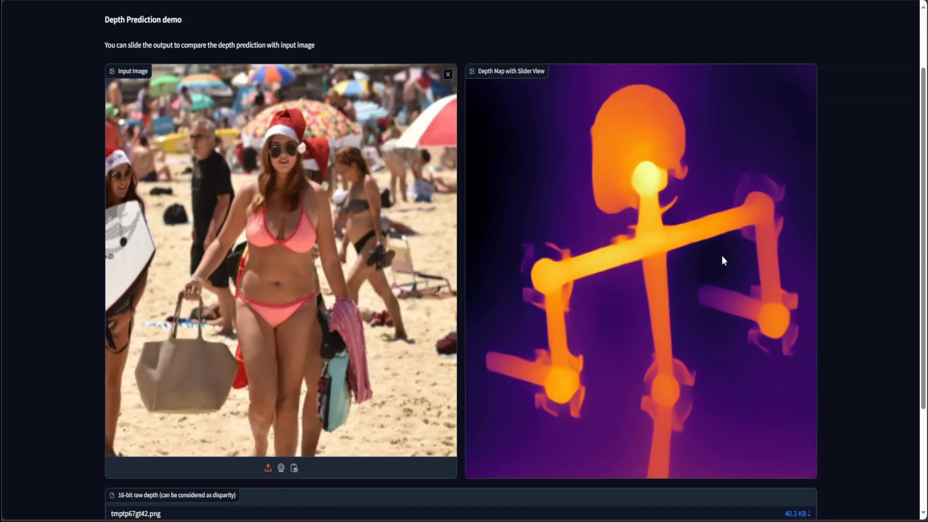
scroll(down, 3)
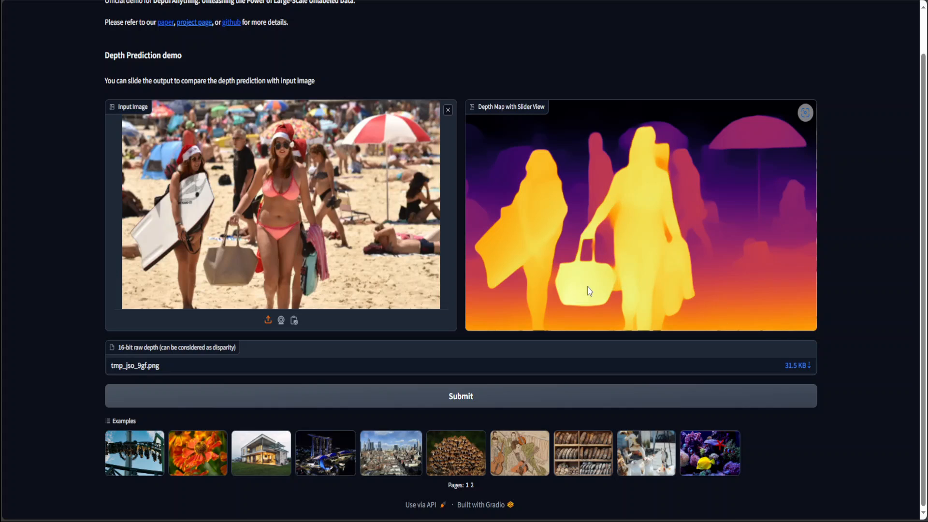
mouse_move(578, 287)
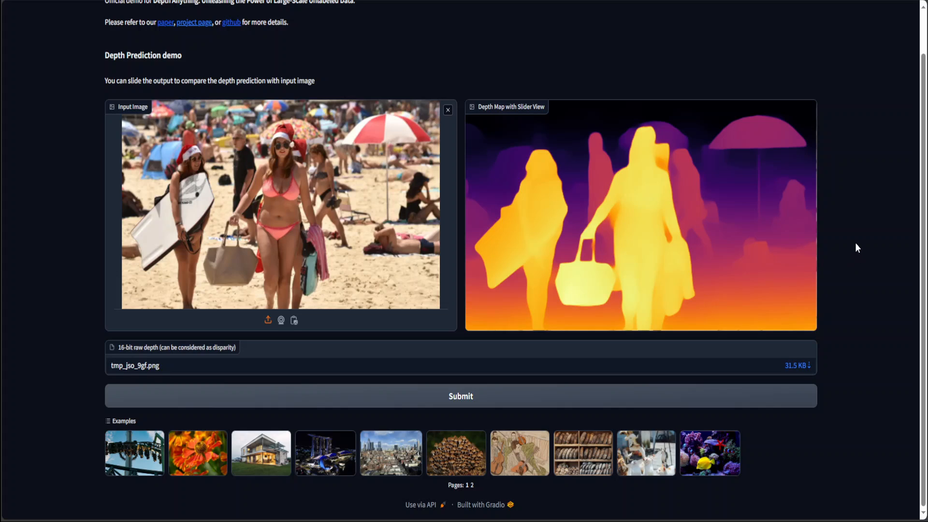
mouse_move(921, 217)
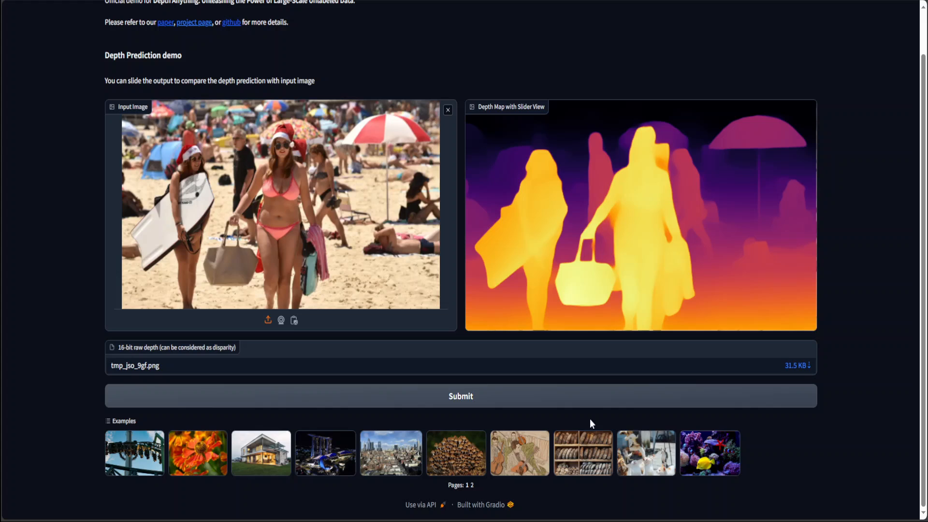
Step: Load the mushroom cluster example as the input and submit it for depth prediction
click(455, 452)
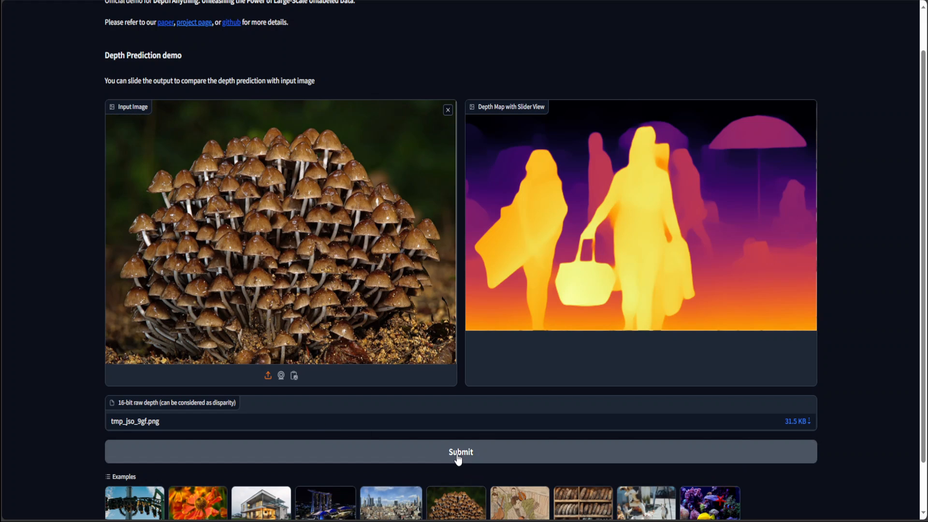
click(460, 451)
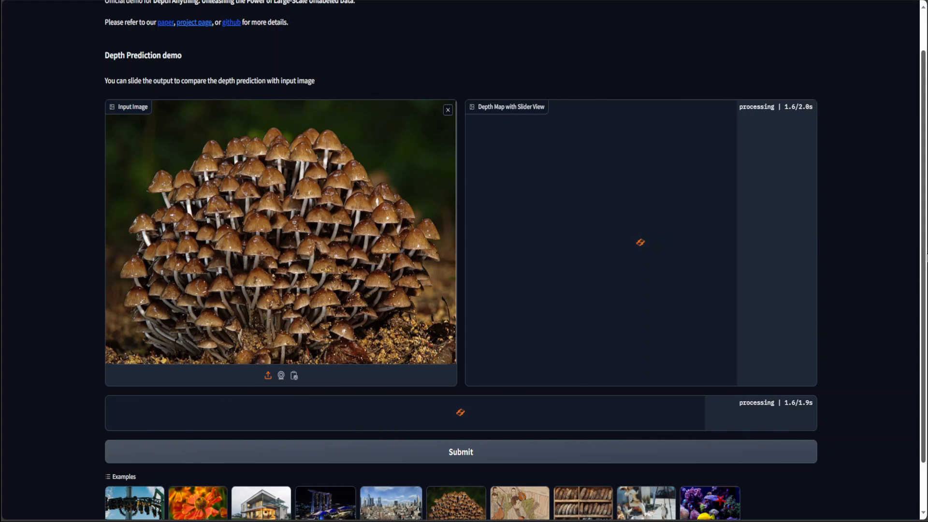